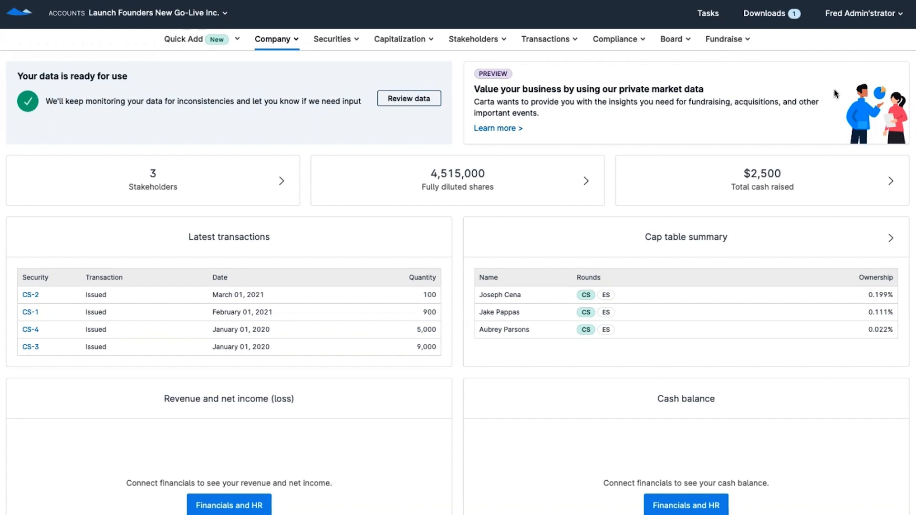
- Show the company's funding benchmarks from the Fundraise menu
click(727, 38)
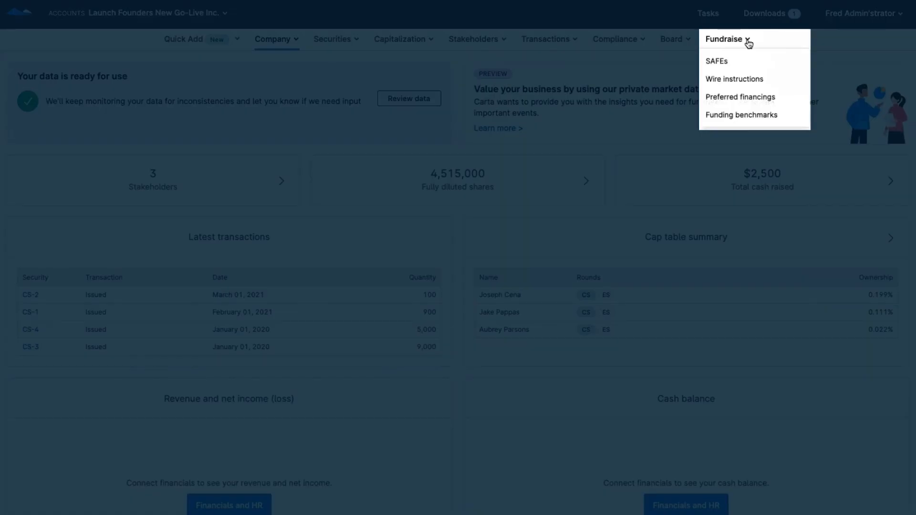
mouse_move(740, 115)
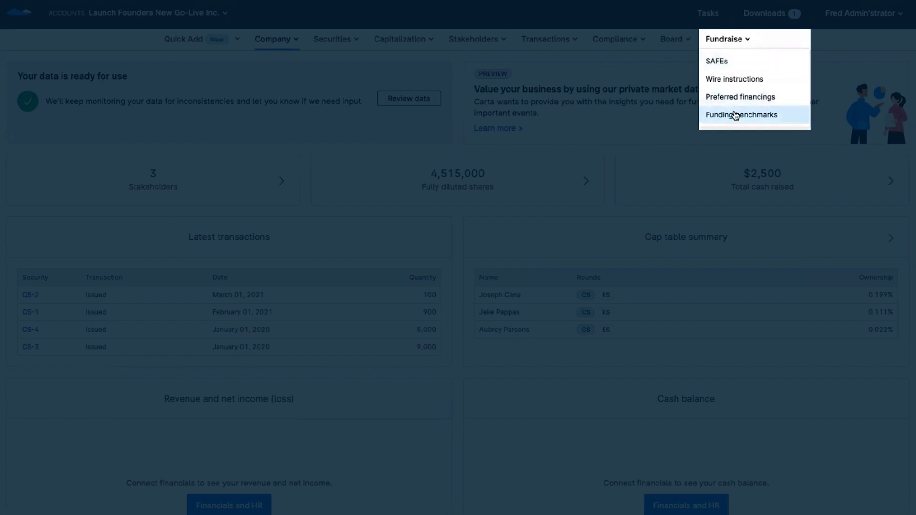
click(741, 114)
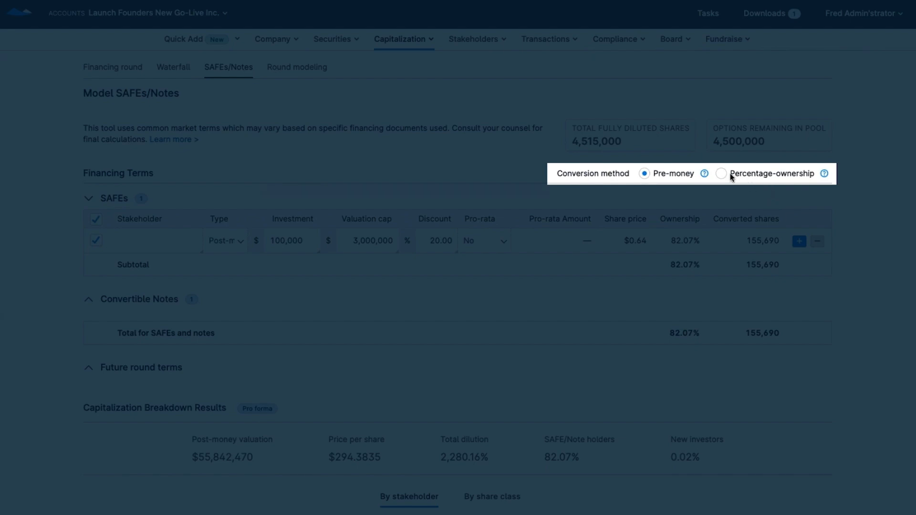
- Switch the SAFE model to percentage-ownership conversion and view the SAFE financing list
click(722, 174)
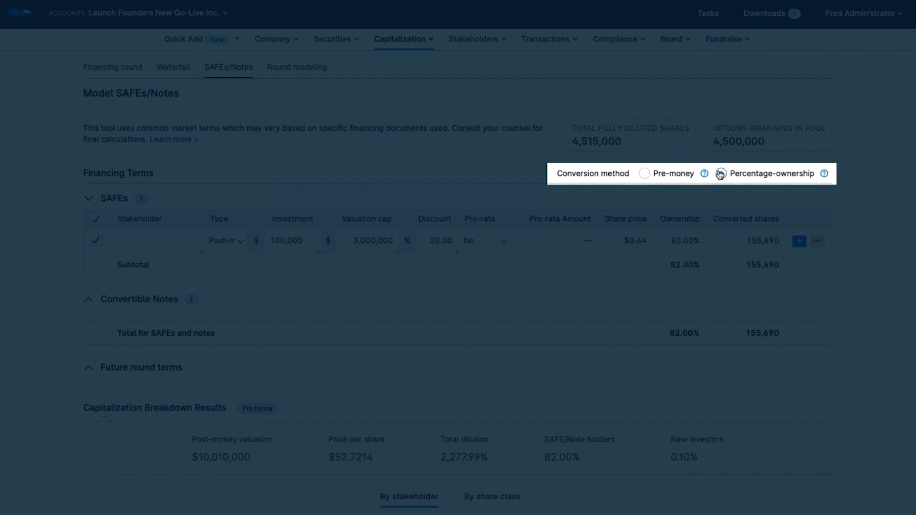
click(721, 174)
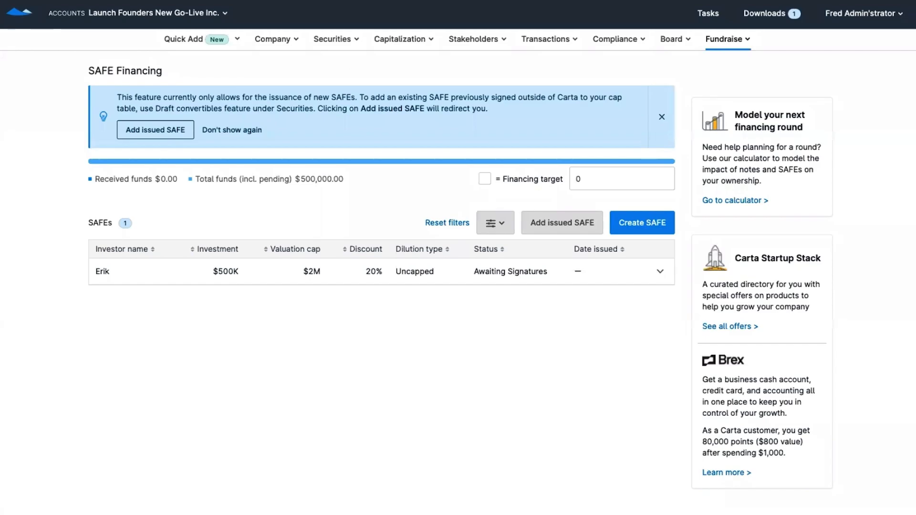
- Start a new post-money SAFE with a 4,000,000 valuation cap
click(642, 222)
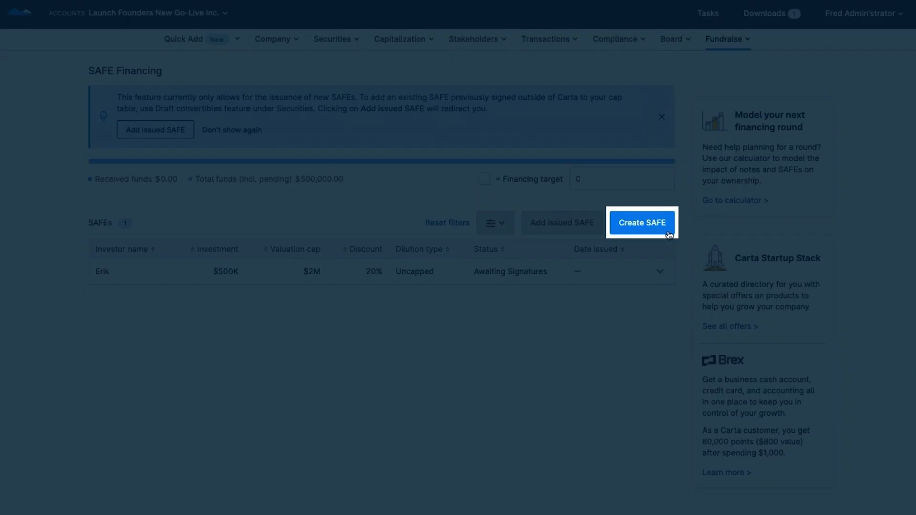
click(641, 222)
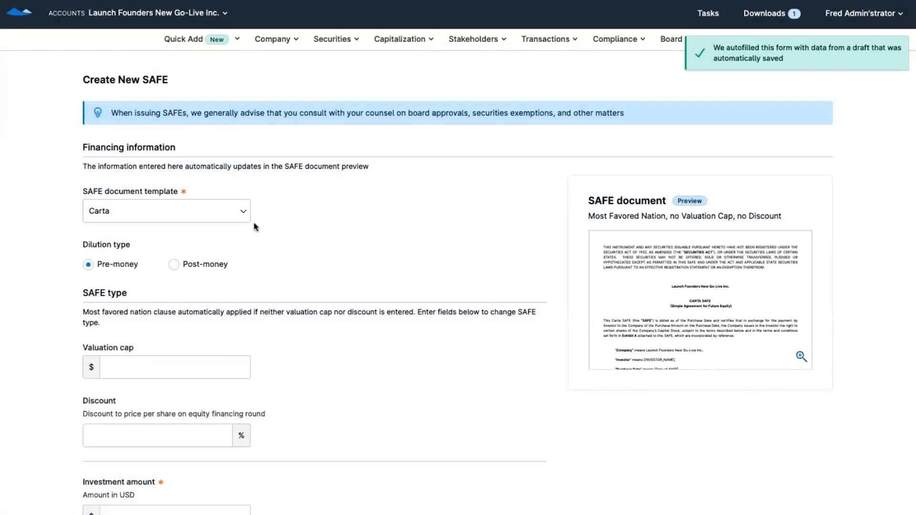
click(174, 265)
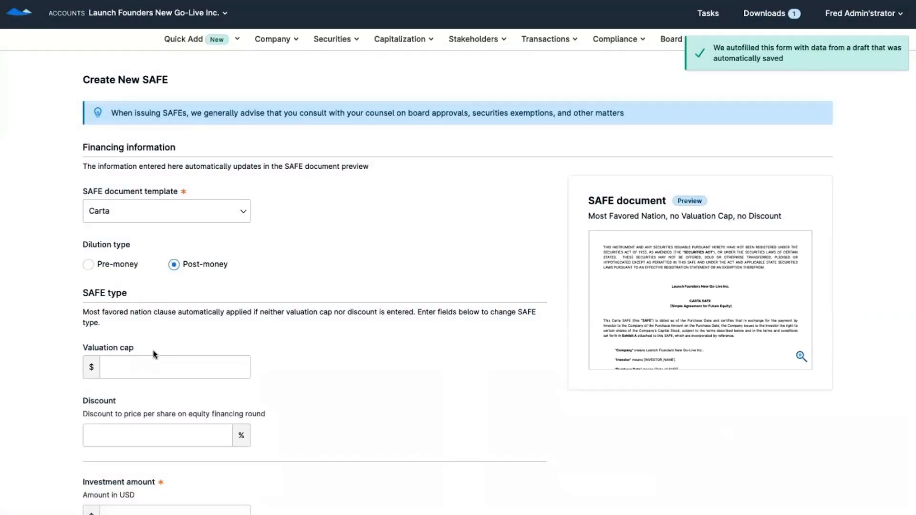
text(4,000,000)
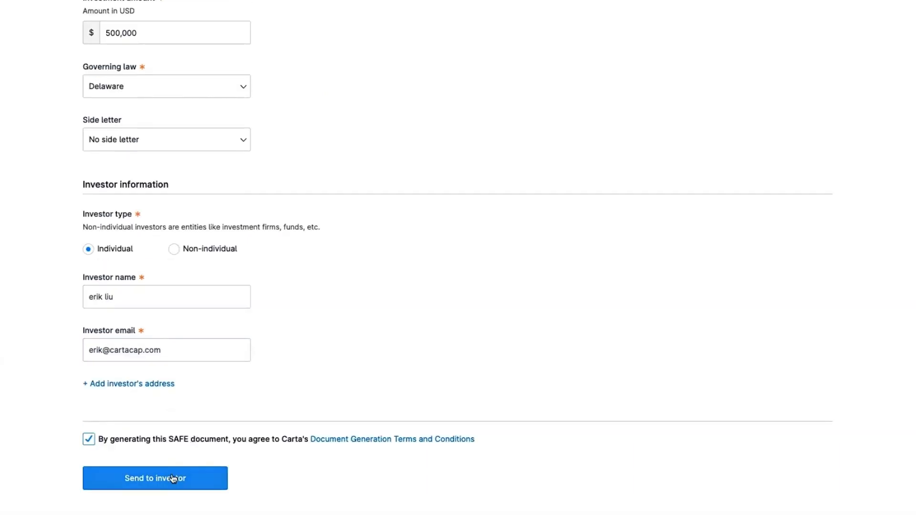
- Send the $500K SAFE to the investor and dismiss the wire instructions prompt
click(155, 478)
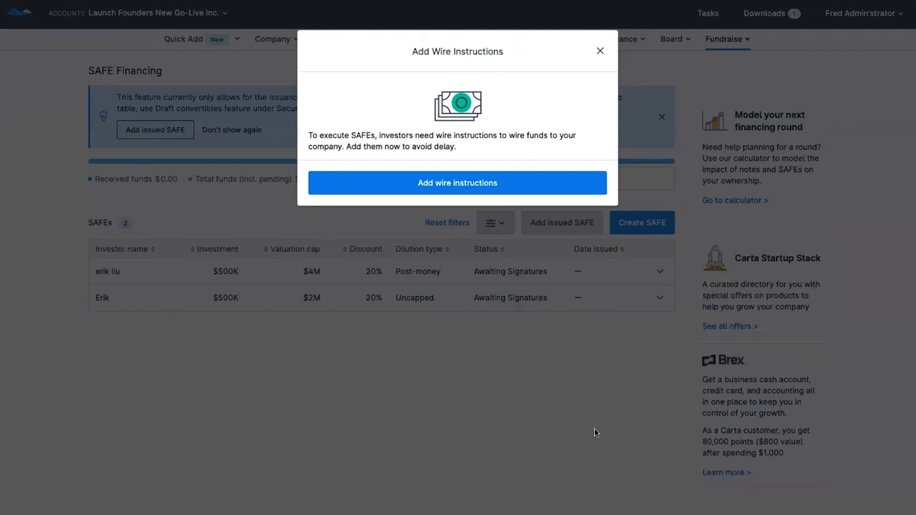
mouse_move(619, 359)
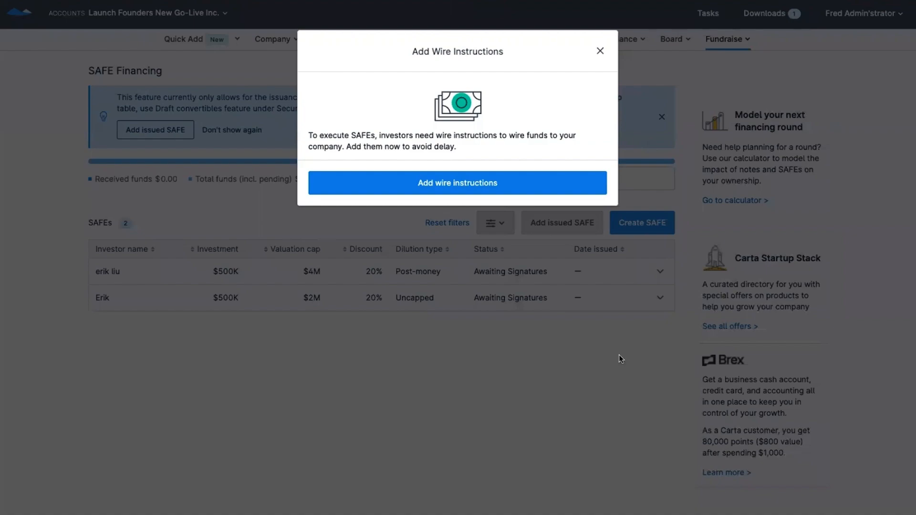
click(400, 39)
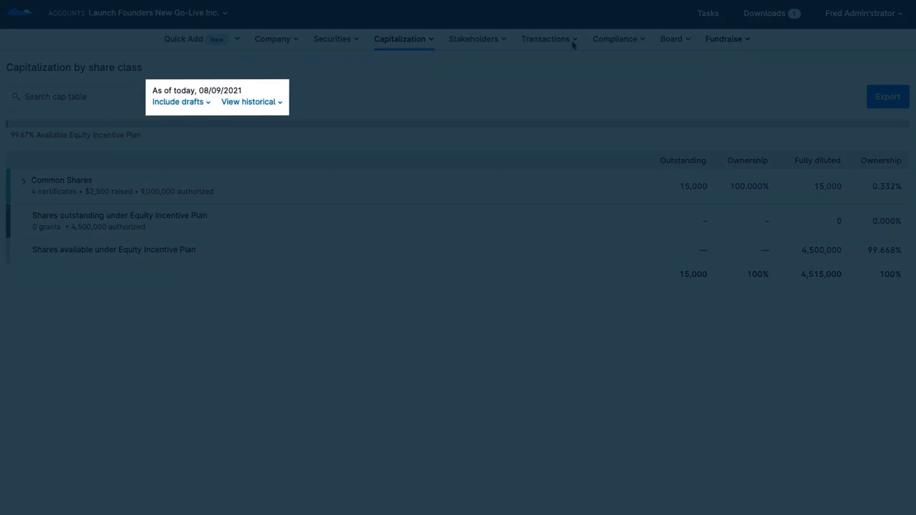
click(251, 102)
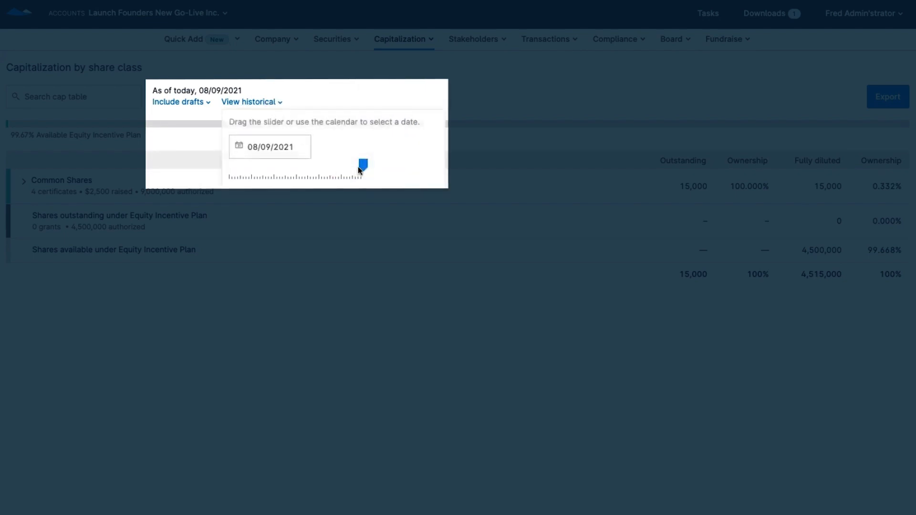
drag(362, 164, 315, 164)
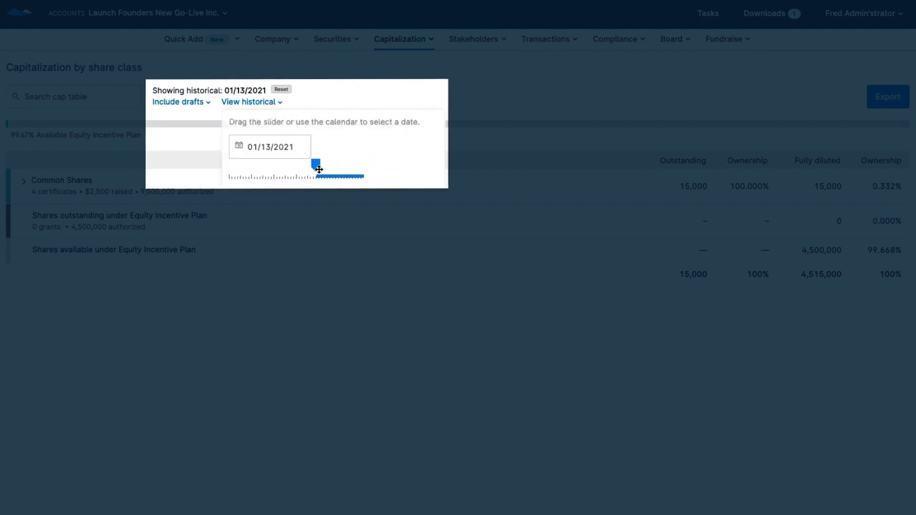
drag(316, 162, 348, 168)
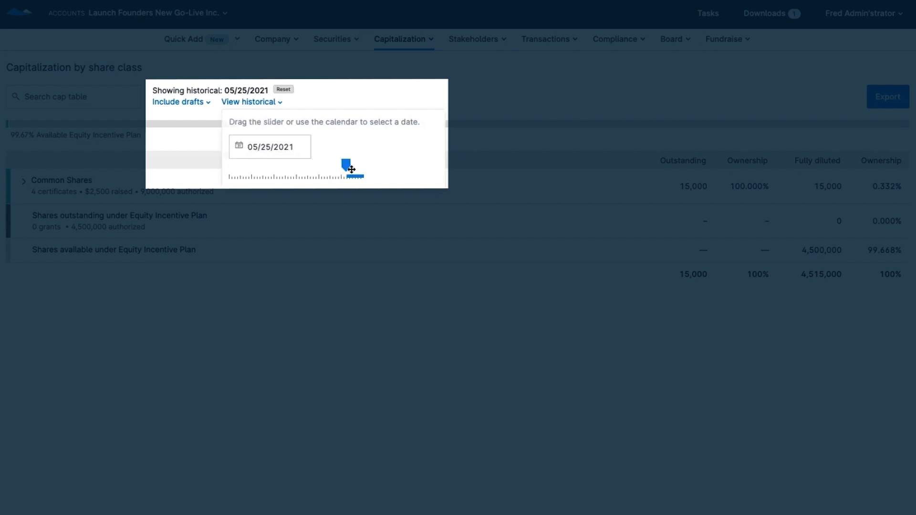
click(282, 90)
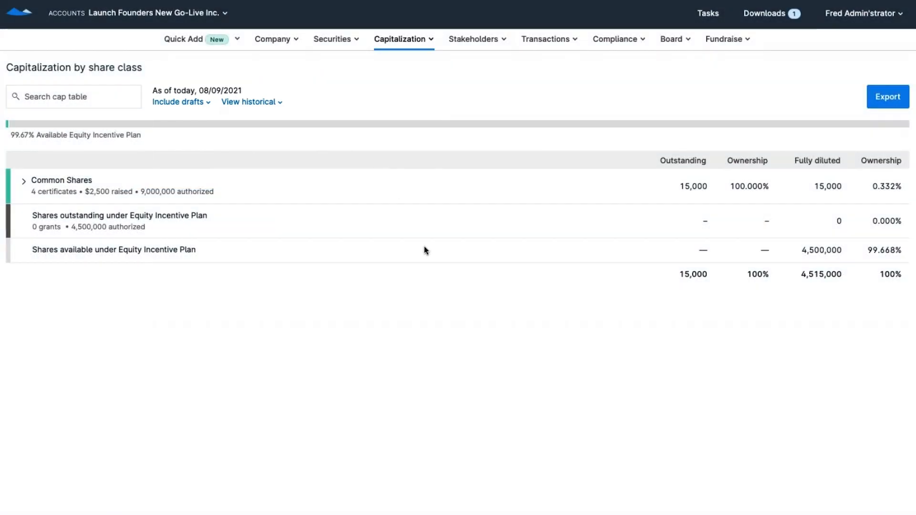
mouse_move(430, 258)
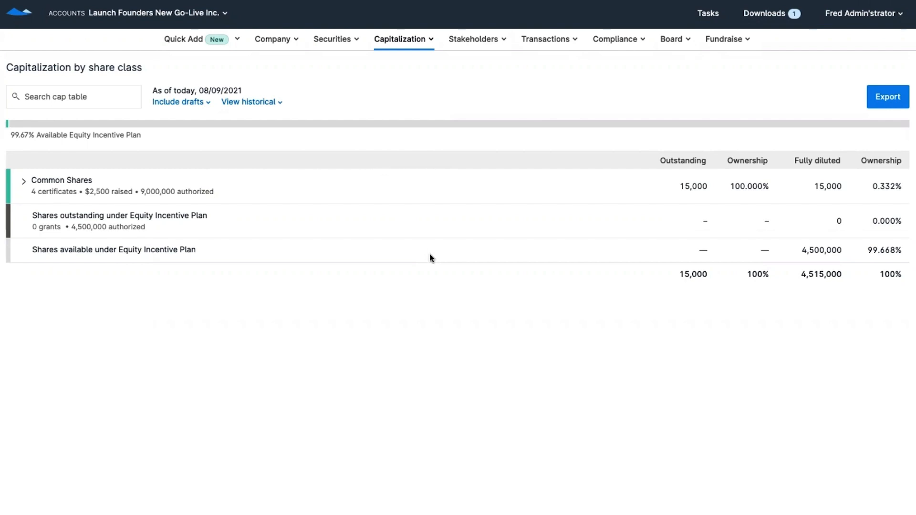
mouse_move(342, 109)
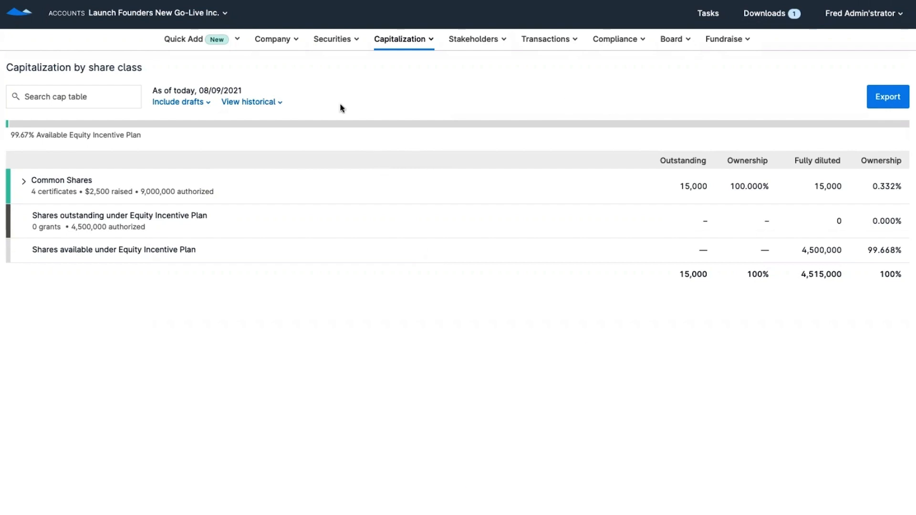
- View capitalization by stakeholder and expand the first stakeholder to certificate CS-3
click(23, 180)
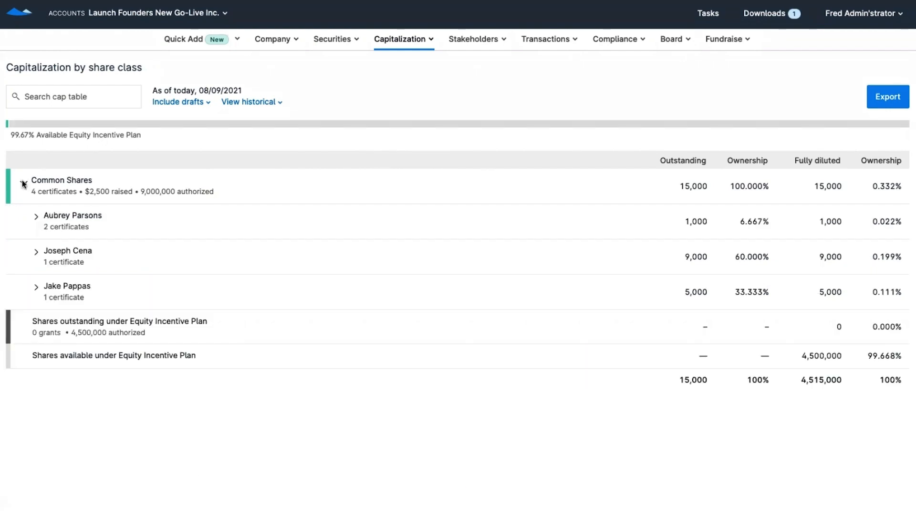
click(403, 38)
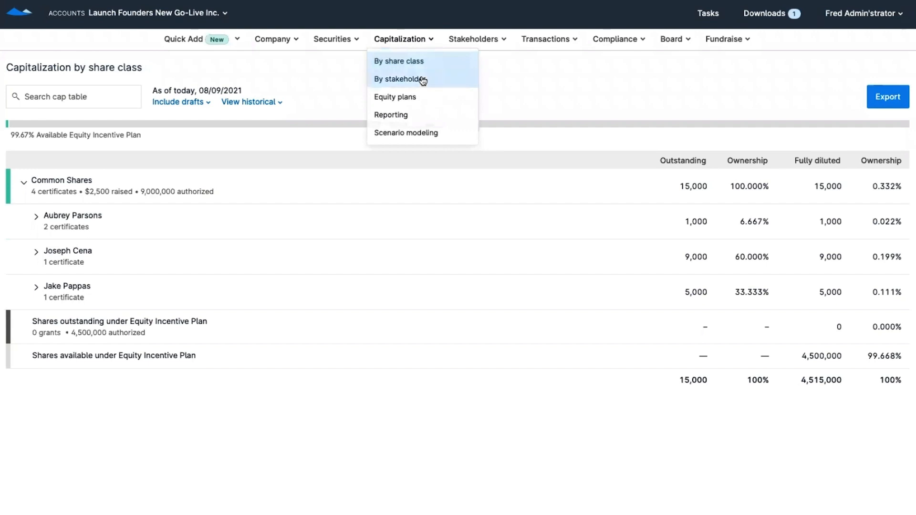
click(400, 80)
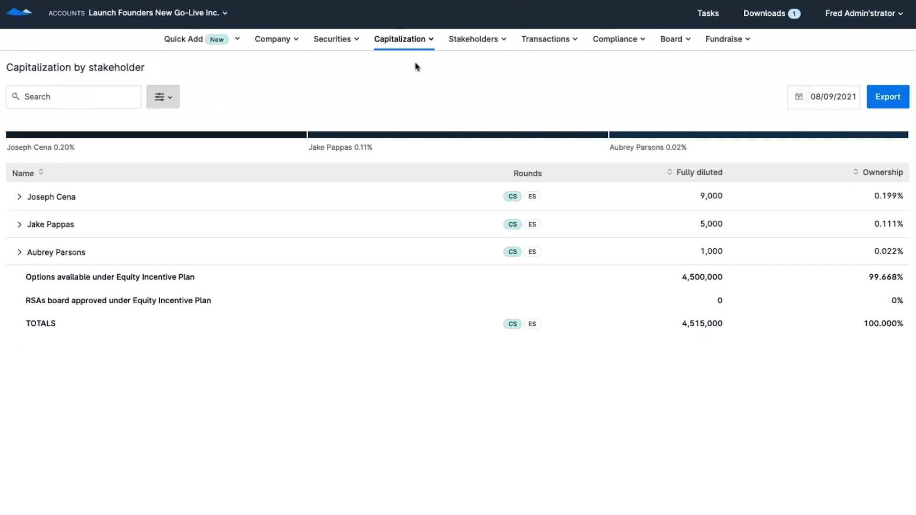
mouse_move(400, 87)
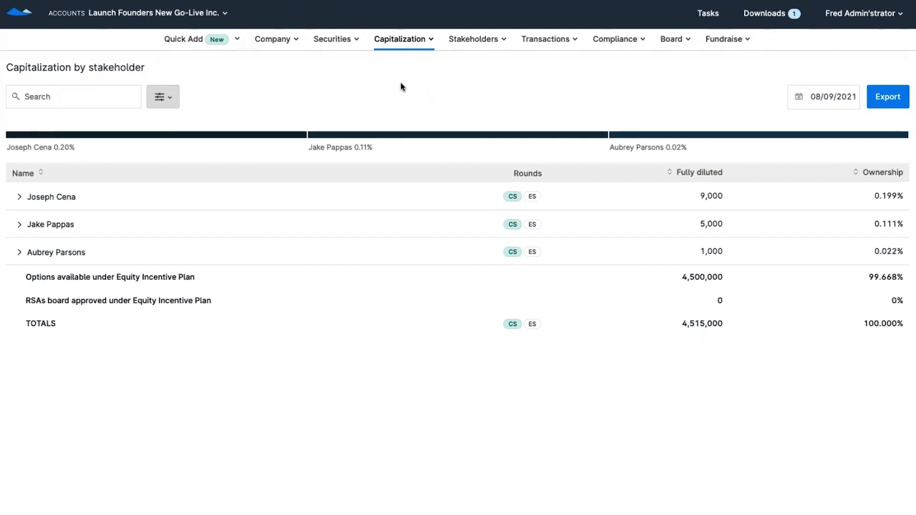
click(19, 197)
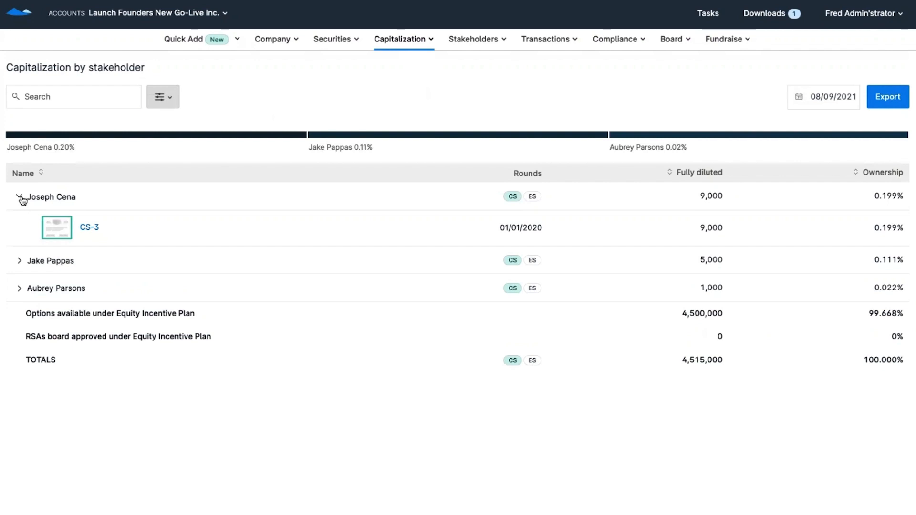